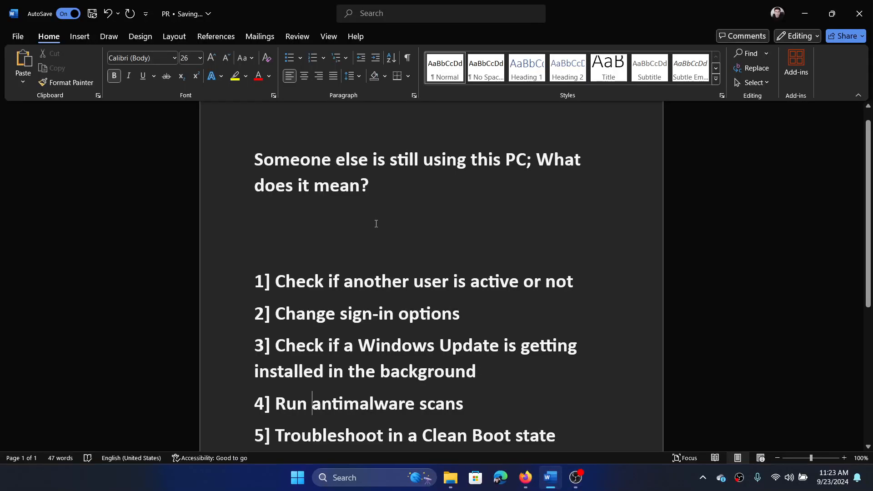
{"action": "mouse_move", "coordinate": [552, 166]}
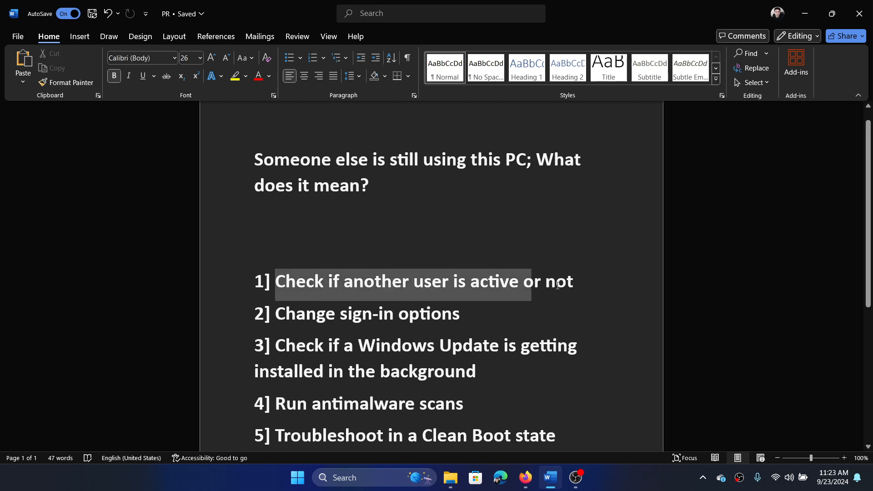
Open Settings from the Start right-click menu and view Accounts > Other users
{"action": "left_click", "coordinate": [588, 281]}
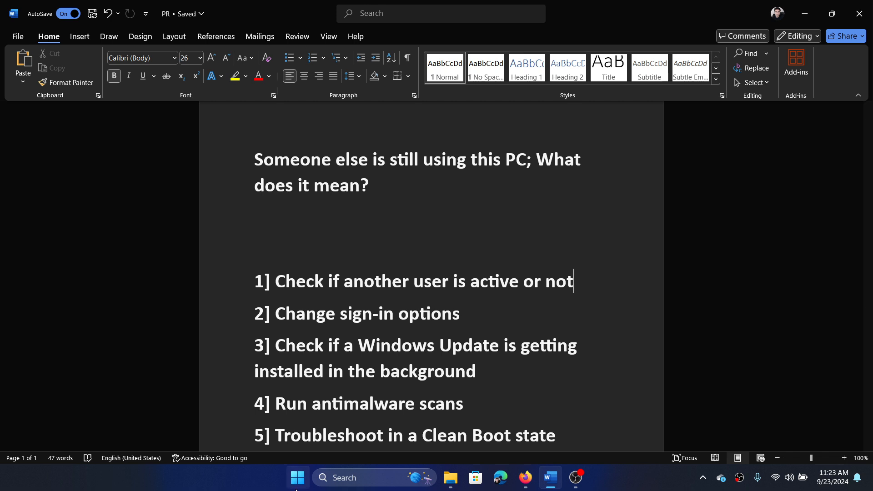
{"action": "right_click", "coordinate": [297, 477]}
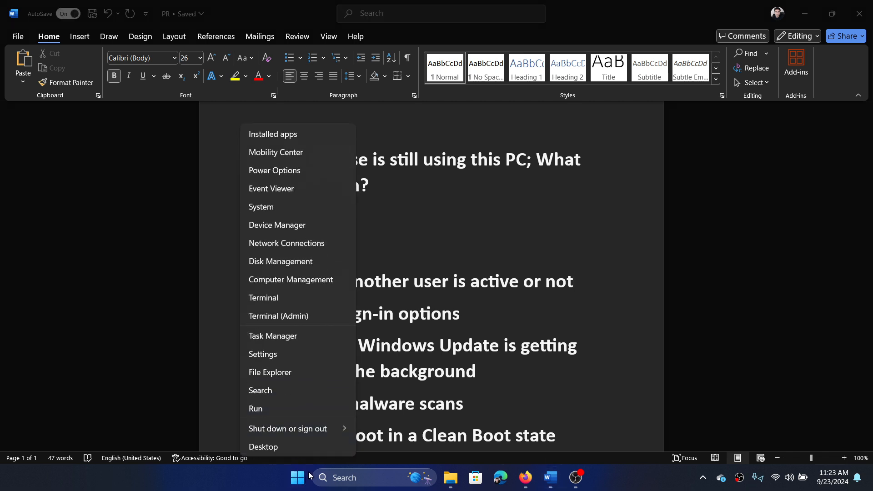
{"action": "left_click", "coordinate": [262, 355]}
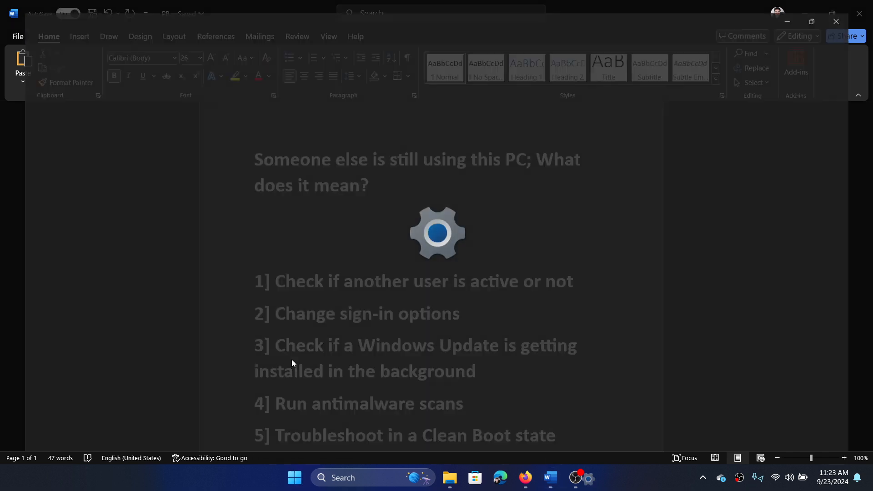
{"action": "left_click", "coordinate": [587, 477]}
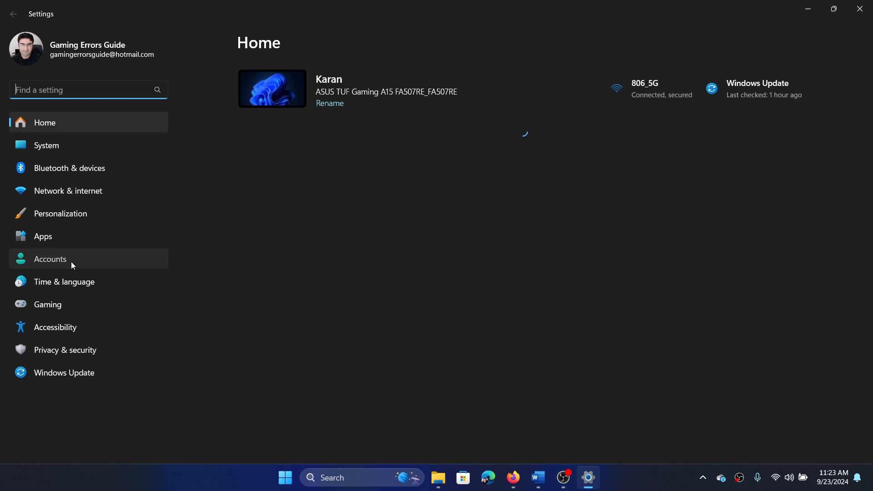
{"action": "left_click", "coordinate": [50, 259]}
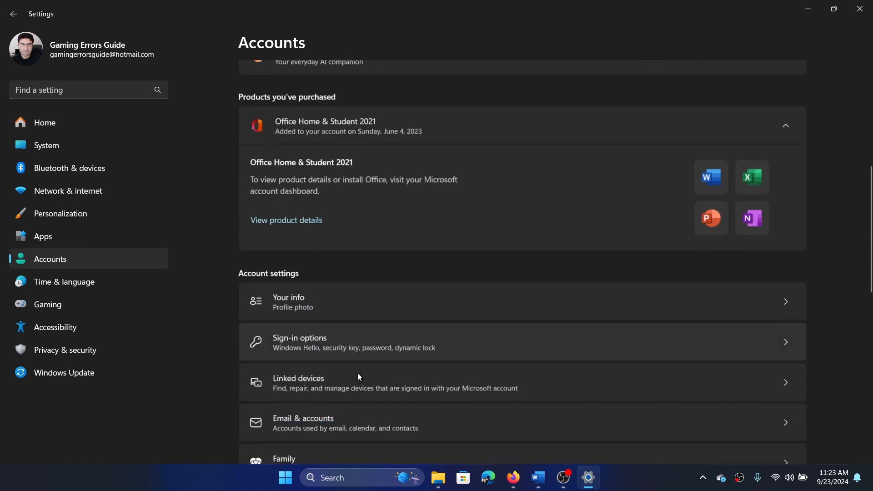
{"action": "scroll", "scroll_direction": "down", "scroll_amount": 3}
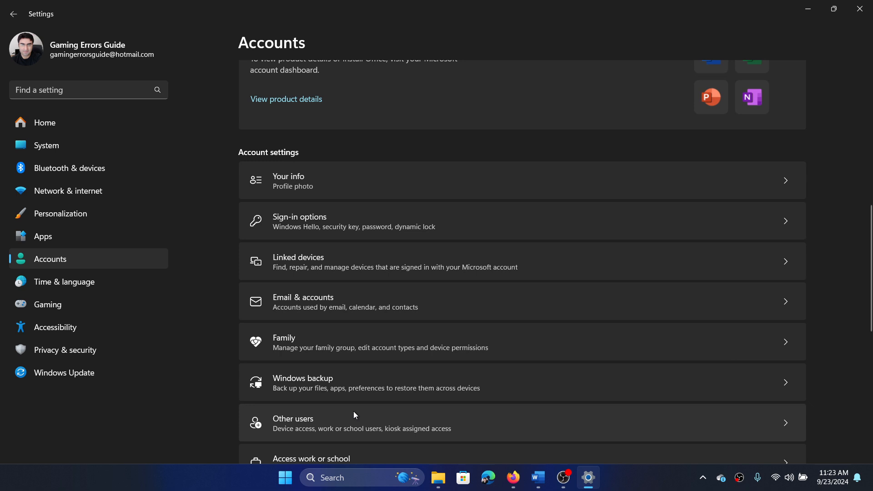
{"action": "left_click", "coordinate": [362, 422]}
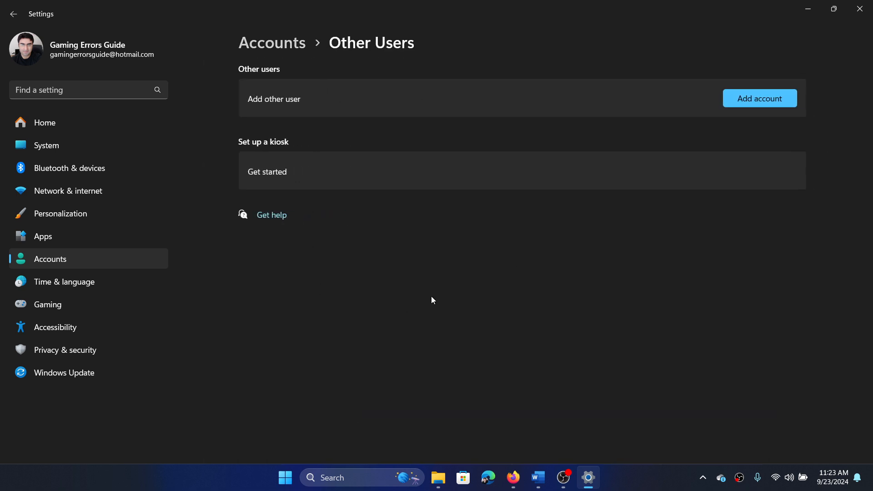
{"action": "mouse_move", "coordinate": [777, 5]}
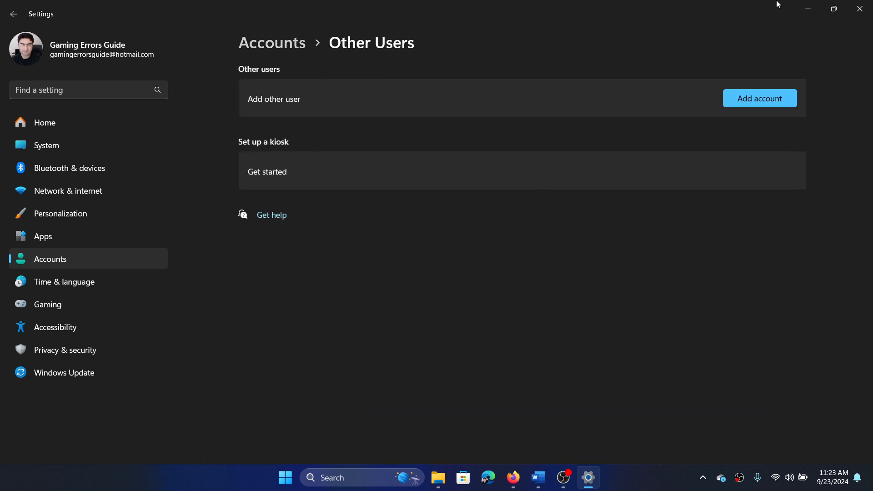
Switch from Settings to the Word document and place the cursor in the second fix
{"action": "left_click", "coordinate": [548, 477]}
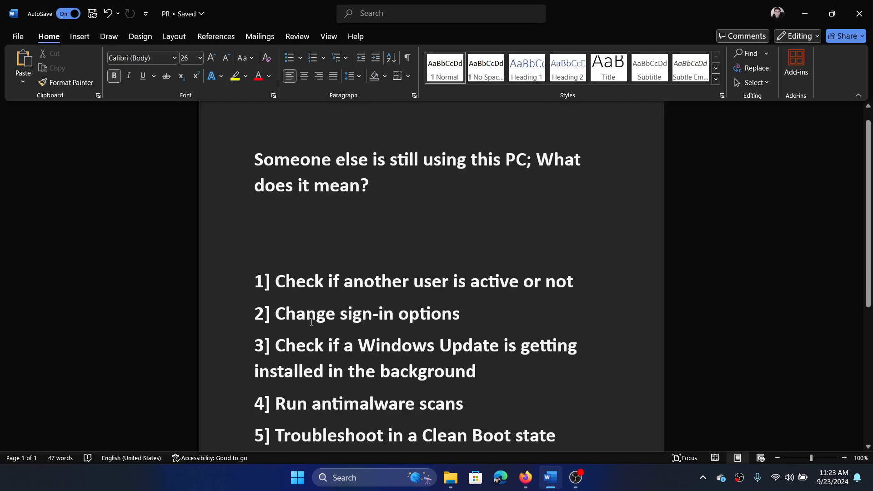
{"action": "left_click", "coordinate": [277, 313]}
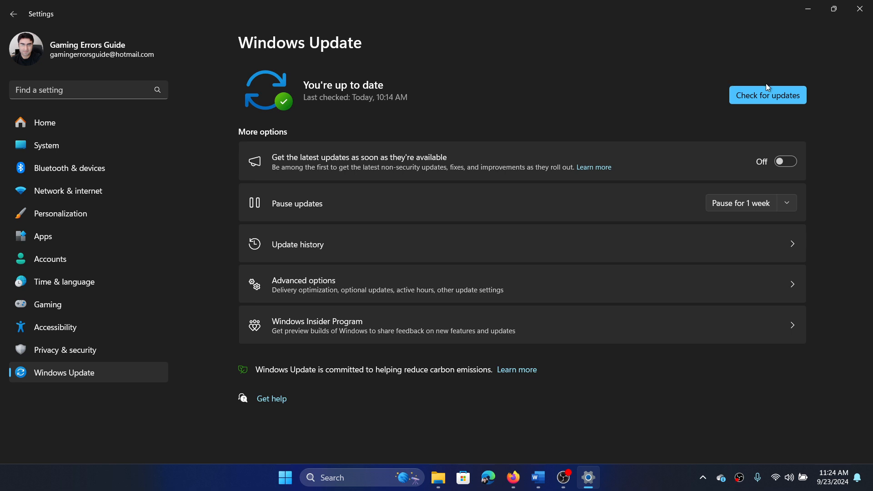
{"action": "mouse_move", "coordinate": [791, 144]}
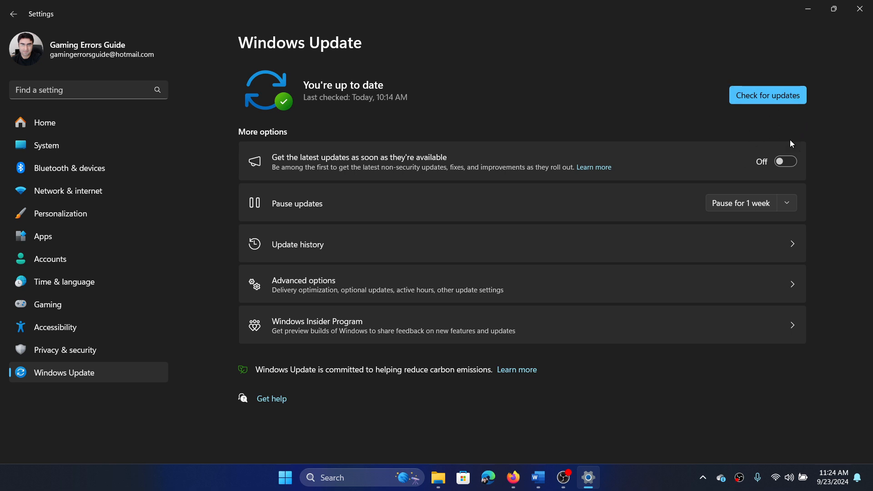
{"action": "mouse_move", "coordinate": [527, 107]}
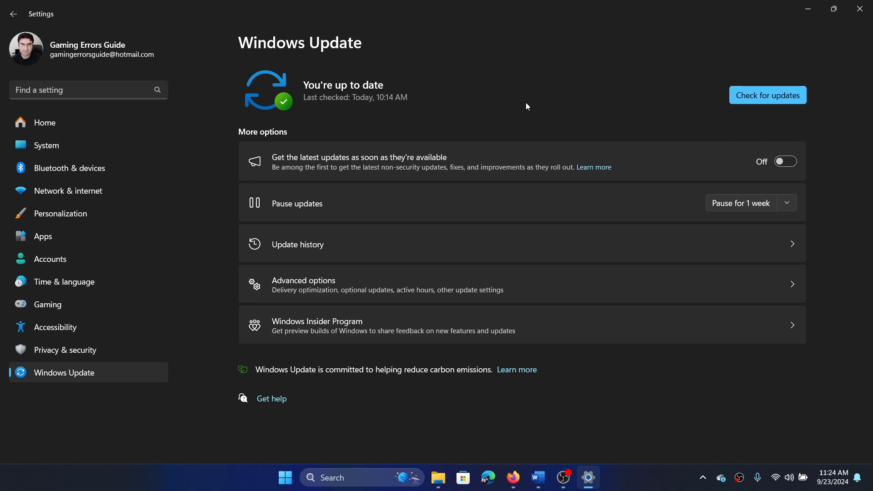
{"action": "mouse_move", "coordinate": [754, 101]}
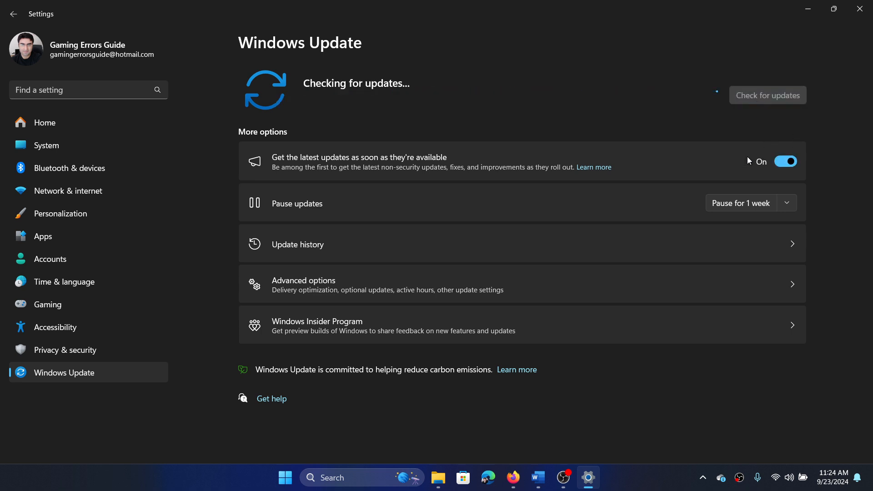
{"action": "mouse_move", "coordinate": [829, 53]}
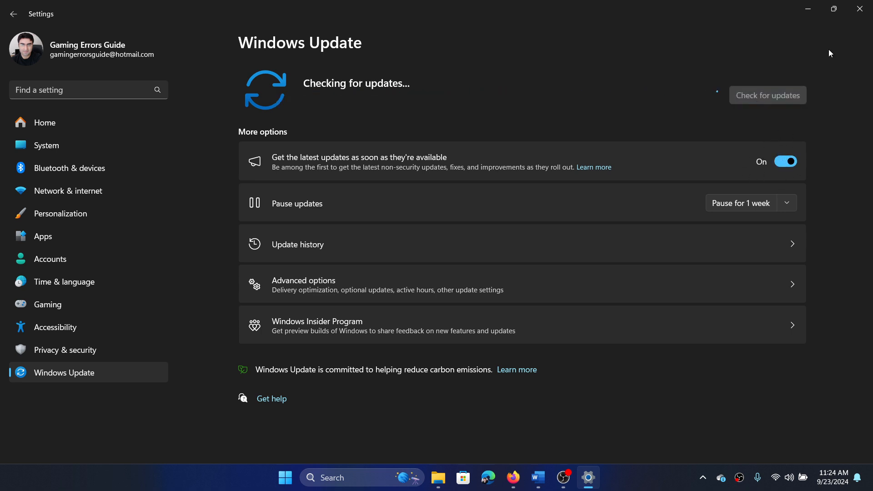
{"action": "mouse_move", "coordinate": [860, 9]}
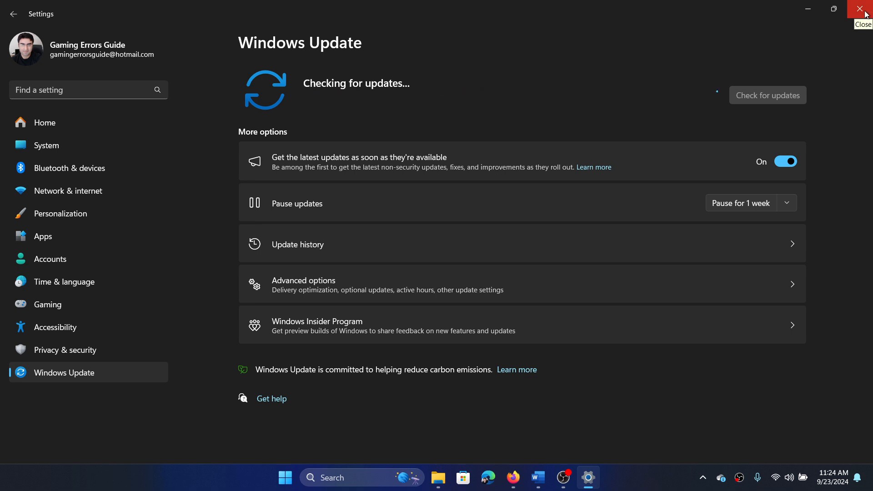
Close the Settings window while the update check runs
{"action": "left_click", "coordinate": [863, 9]}
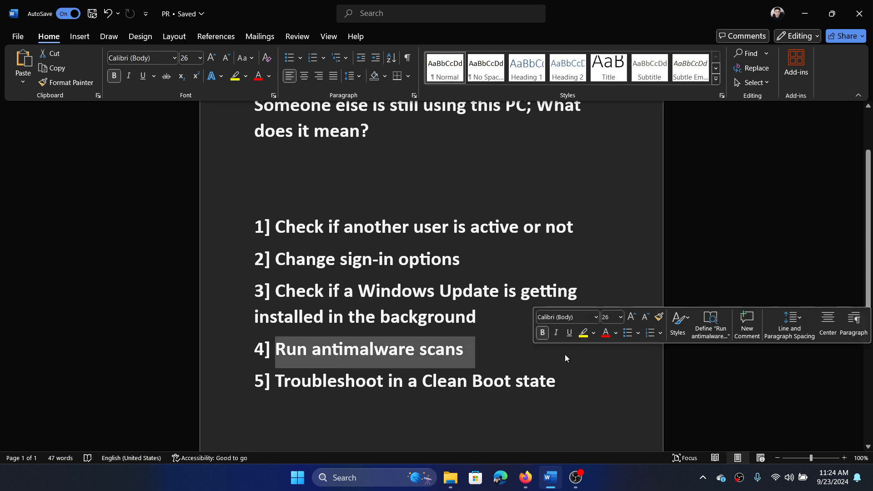
{"action": "left_click", "coordinate": [397, 367]}
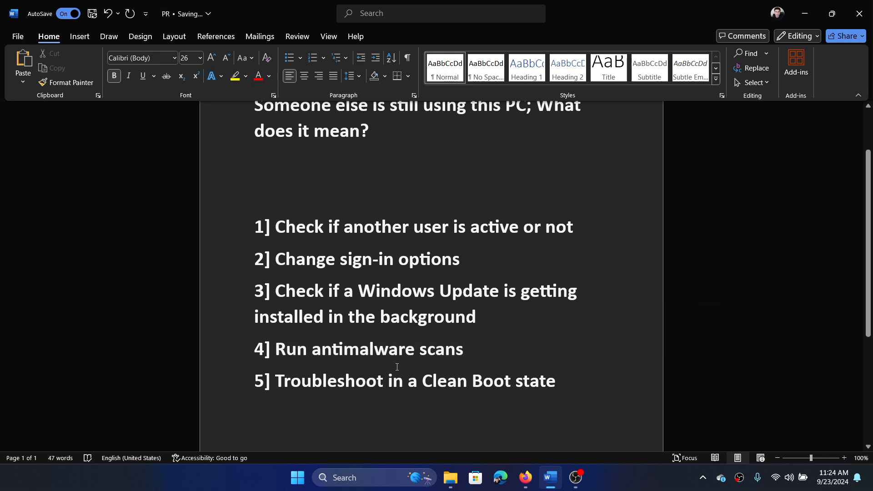
{"action": "double_click", "coordinate": [369, 350]}
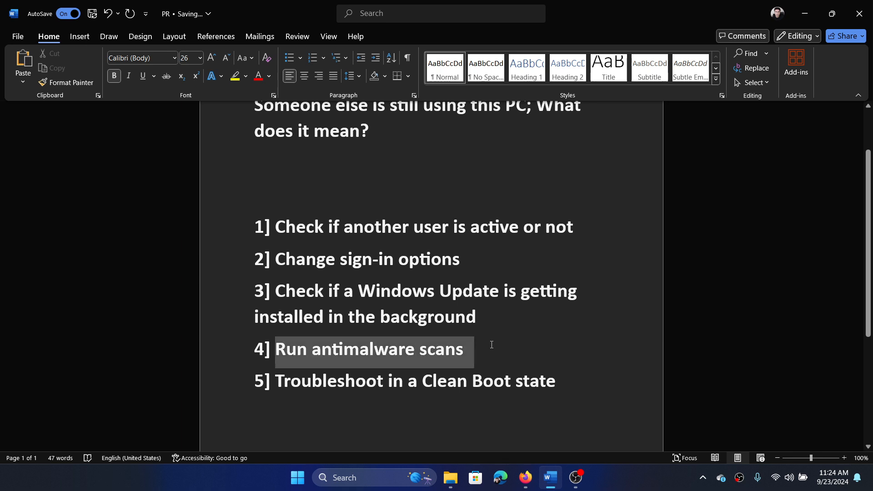
{"action": "left_click", "coordinate": [456, 396]}
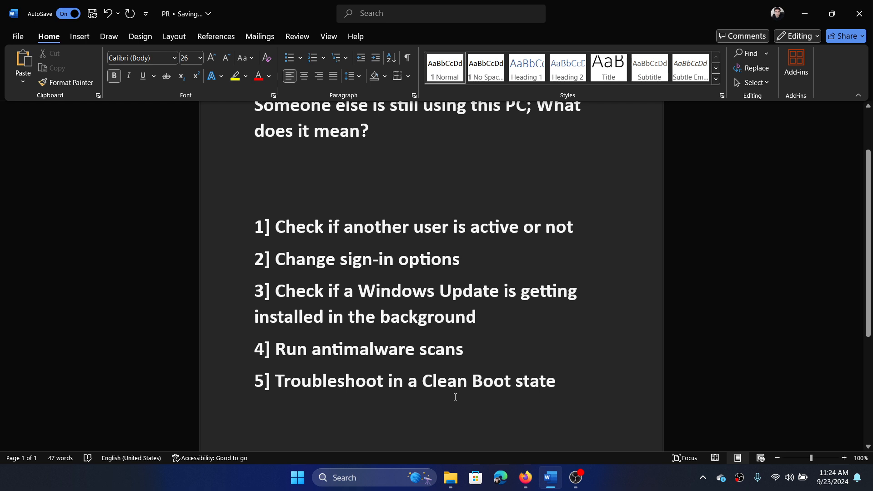
Launch mrt from Run, advance to the scan type choices, then cancel without scanning
{"action": "key", "text": "Win+r"}
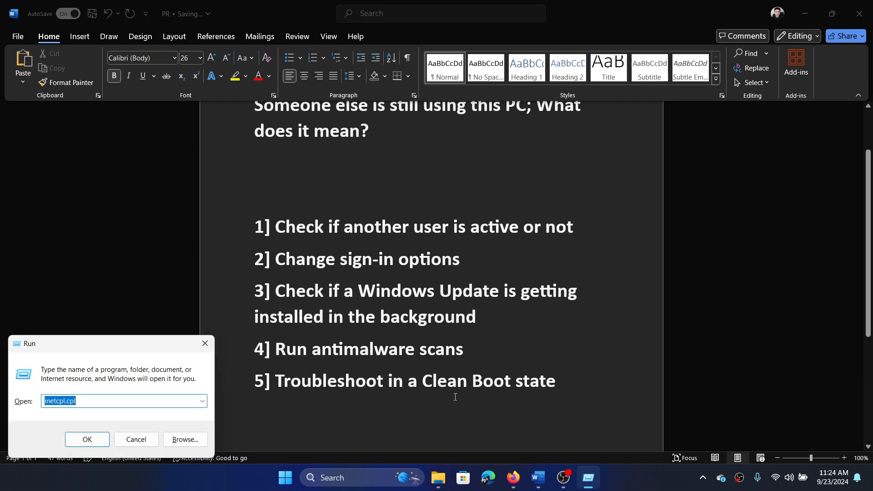
{"action": "type", "text": "mrt"}
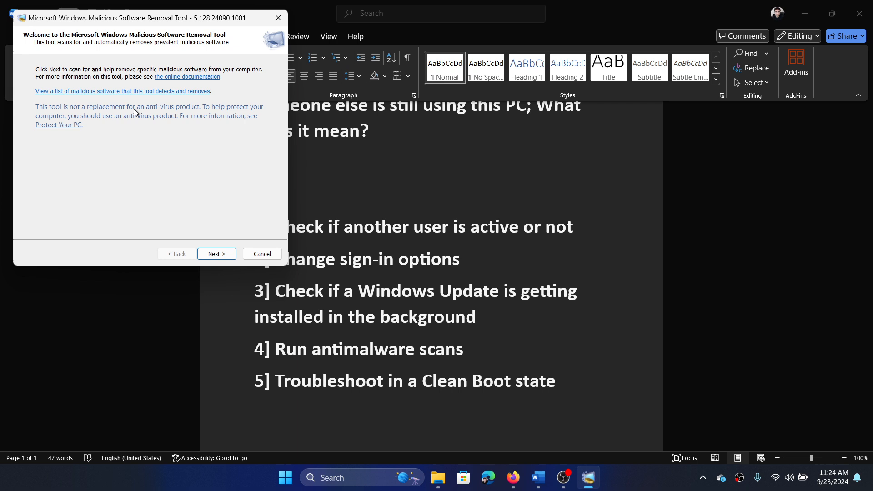
{"action": "left_click", "coordinate": [216, 253]}
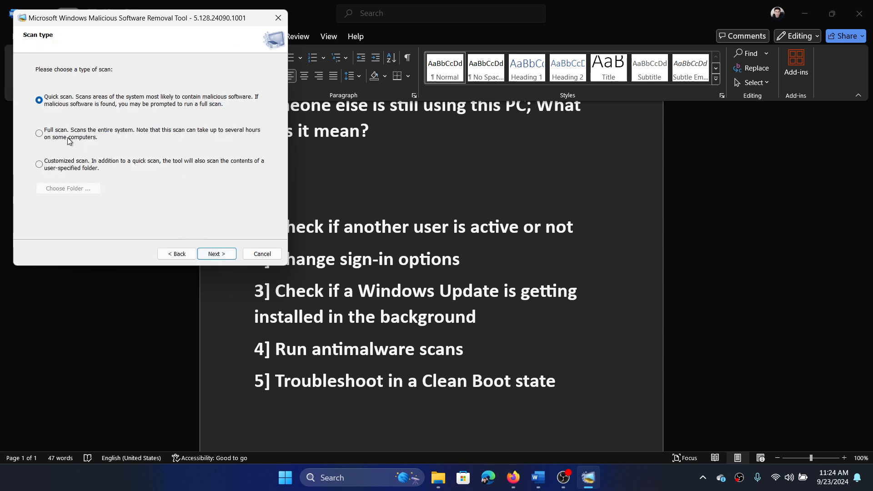
{"action": "left_click", "coordinate": [216, 253]}
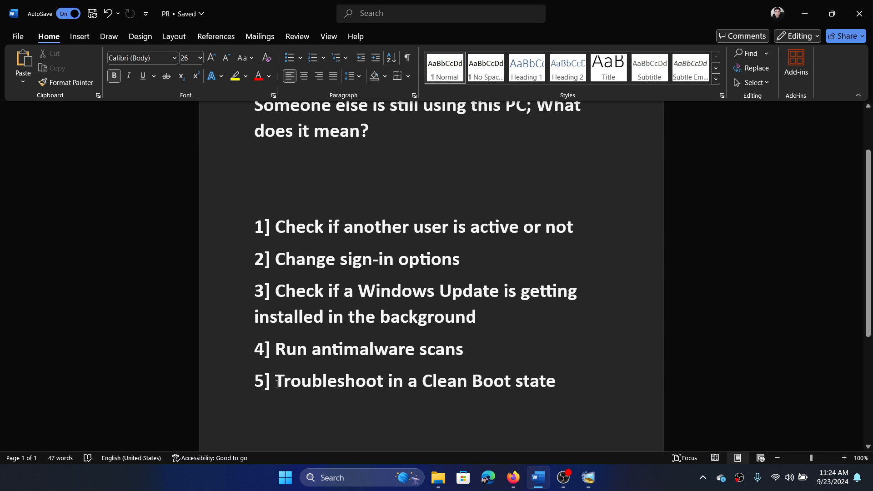
{"action": "left_click", "coordinate": [559, 381]}
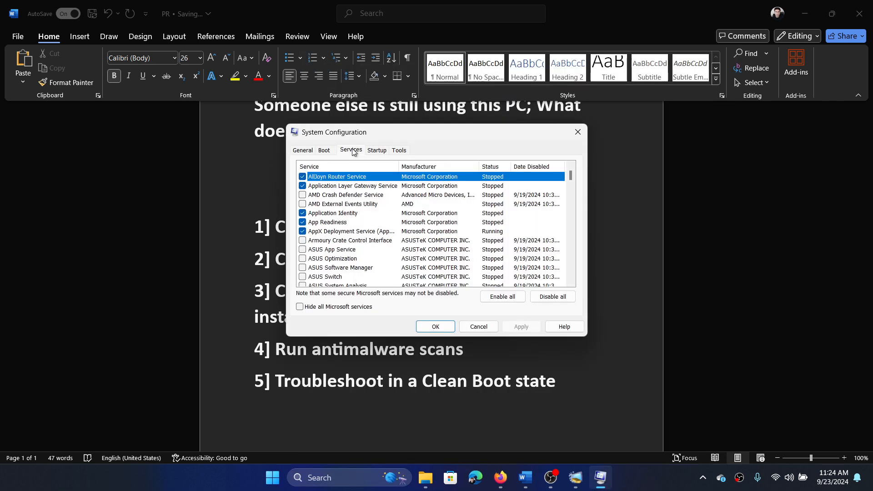
Tick 'Hide all Microsoft services', confirm with OK, and choose Exit without restart
{"action": "left_click", "coordinate": [300, 307]}
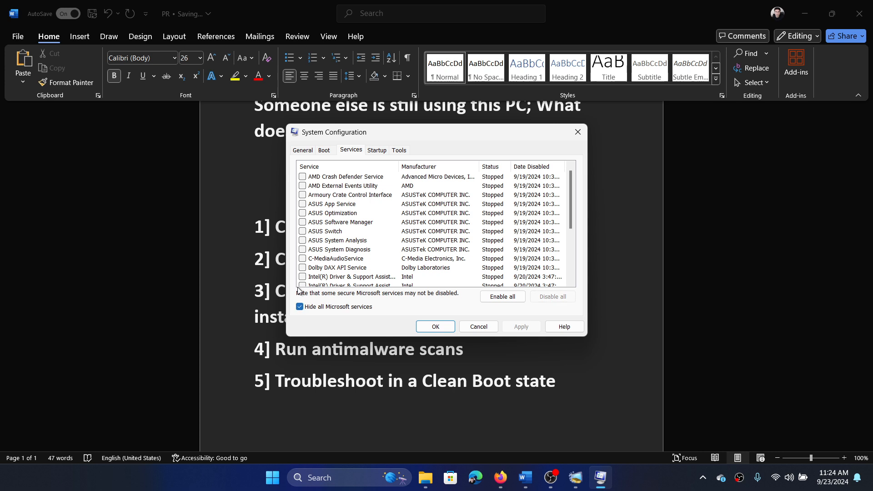
{"action": "mouse_move", "coordinate": [303, 236]}
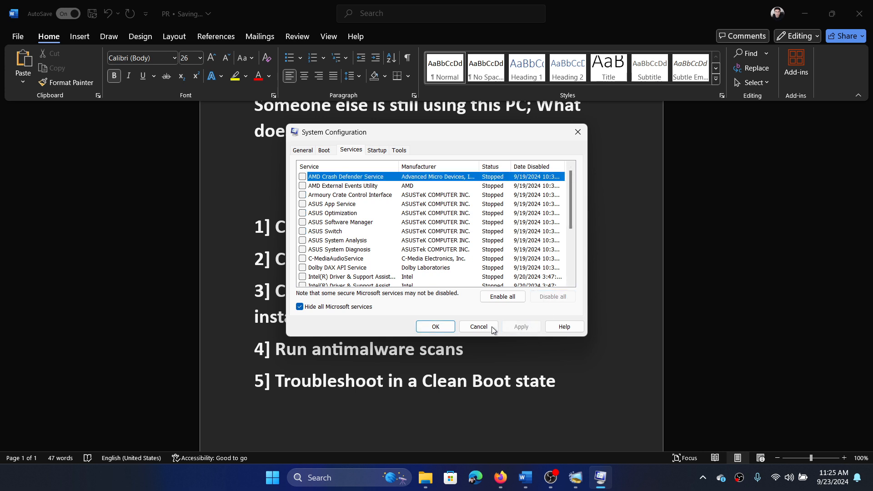
{"action": "left_click", "coordinate": [435, 326]}
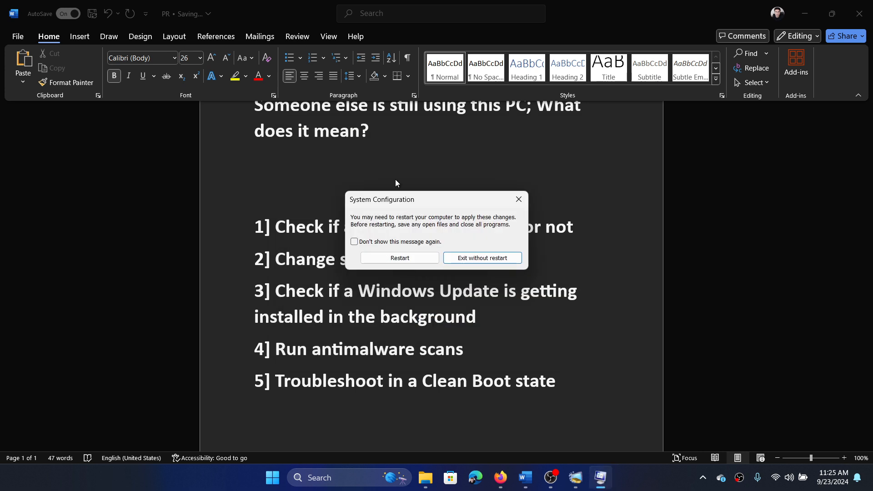
{"action": "left_click", "coordinate": [481, 258]}
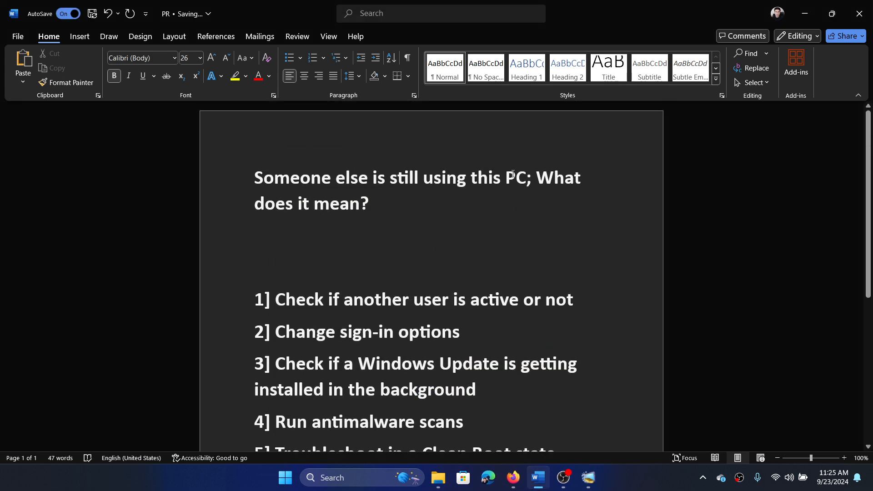